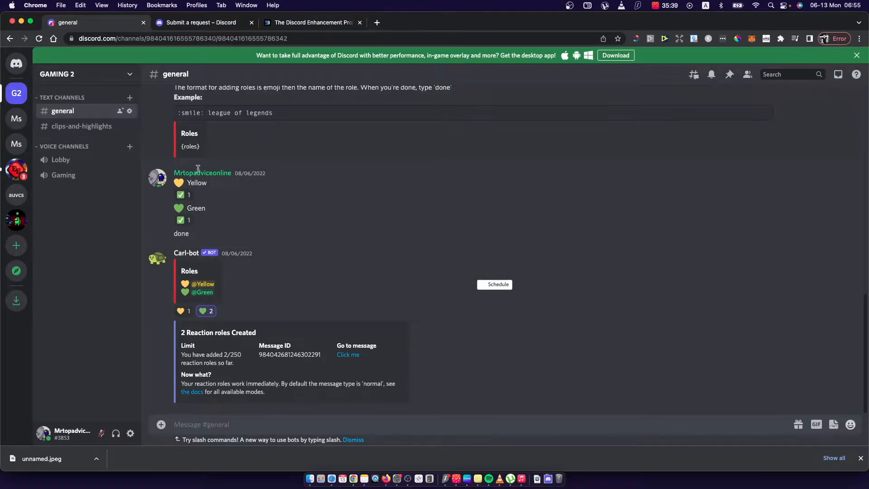
{"action": "mouse_move", "coordinate": [397, 224]}
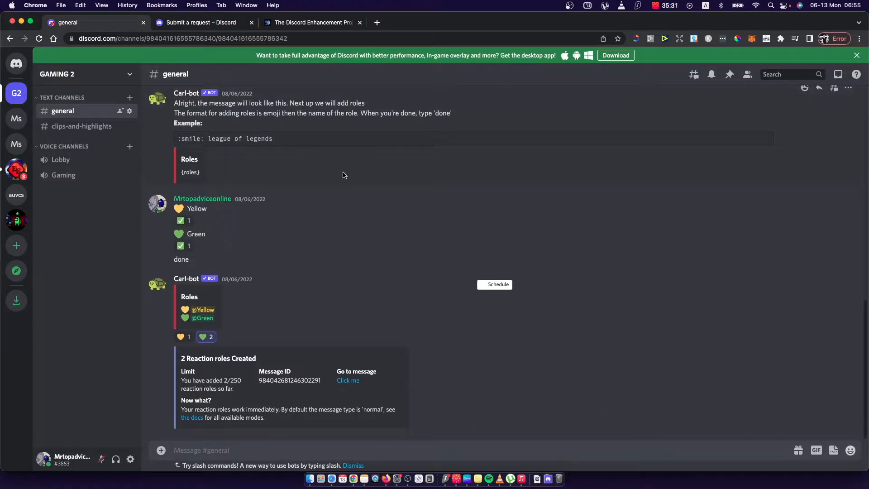
{"action": "mouse_move", "coordinate": [316, 126]}
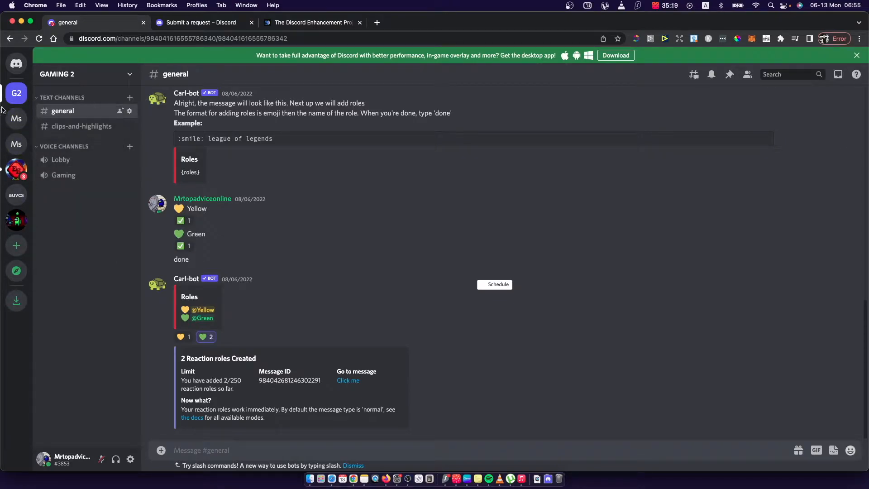
{"action": "mouse_move", "coordinate": [16, 93]}
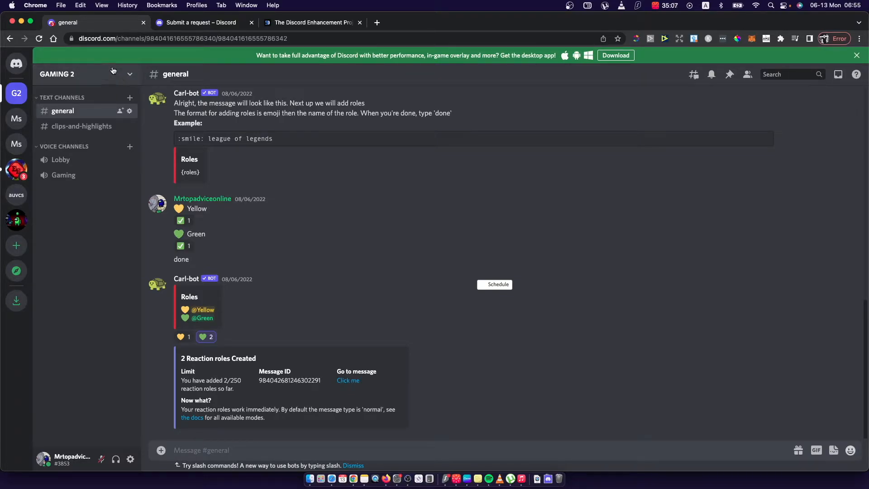
{"action": "mouse_move", "coordinate": [118, 74]}
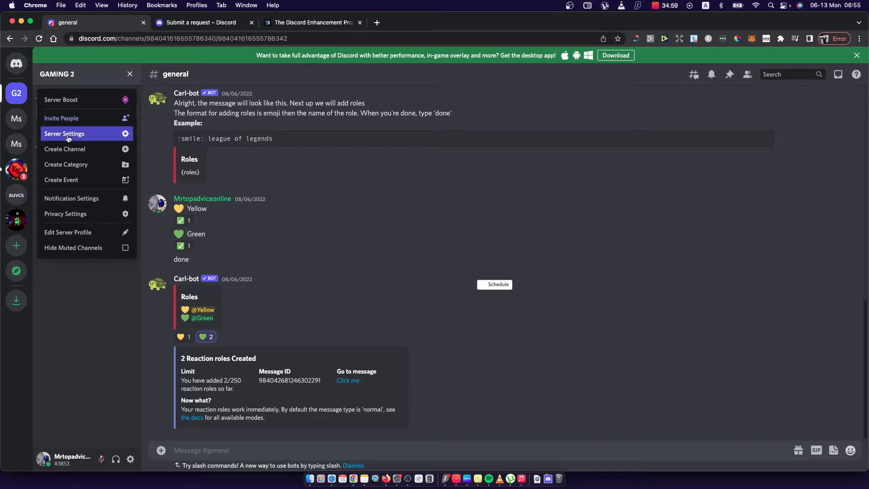
- Upload unnamed.jpeg from Downloads as GAMING 2's server icon in Server Settings
{"action": "left_click", "coordinate": [64, 134]}
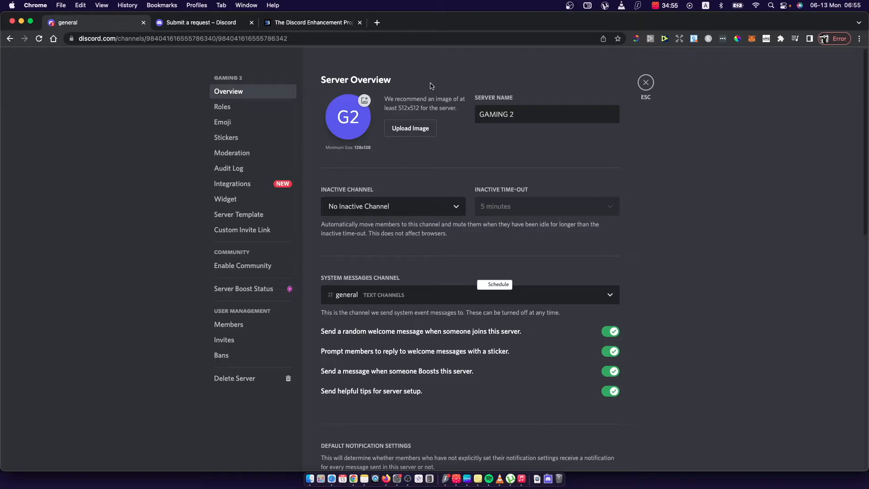
{"action": "mouse_move", "coordinate": [382, 139]}
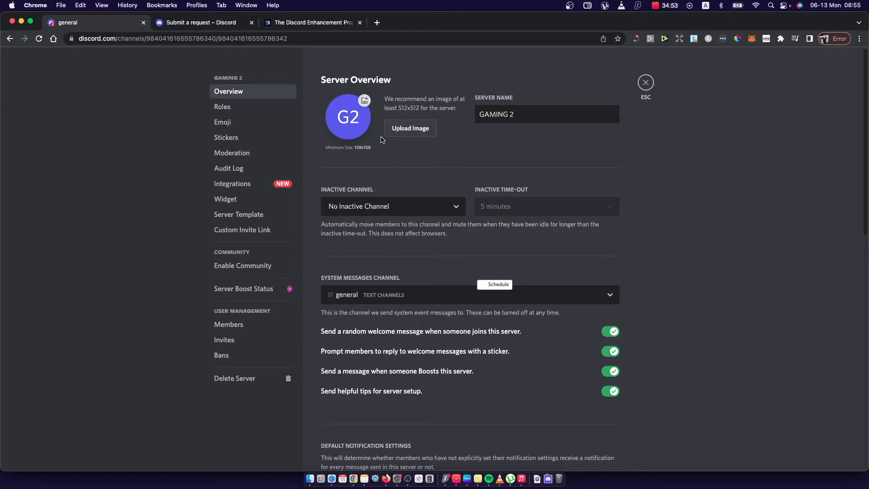
{"action": "mouse_move", "coordinate": [399, 131]}
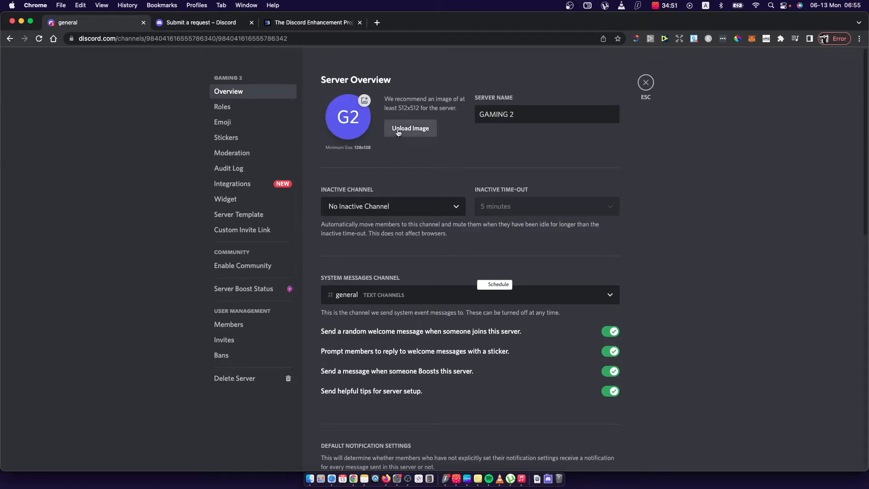
{"action": "left_click", "coordinate": [410, 128]}
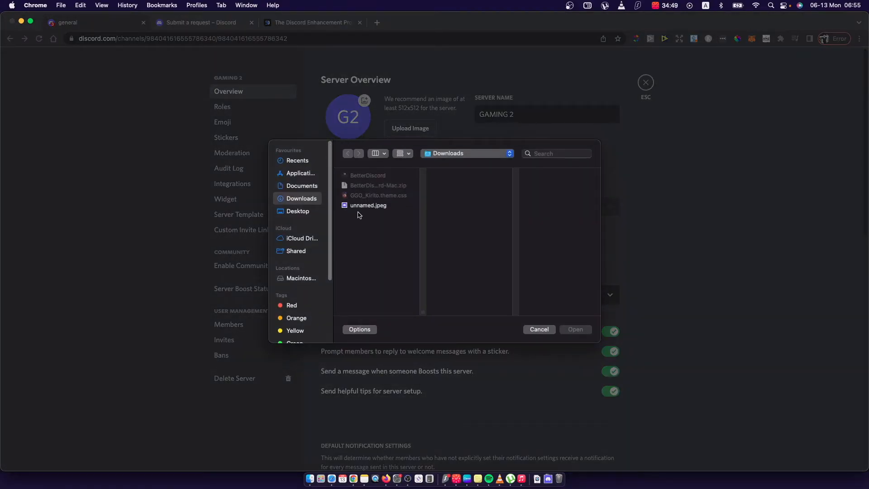
{"action": "left_click", "coordinate": [368, 205]}
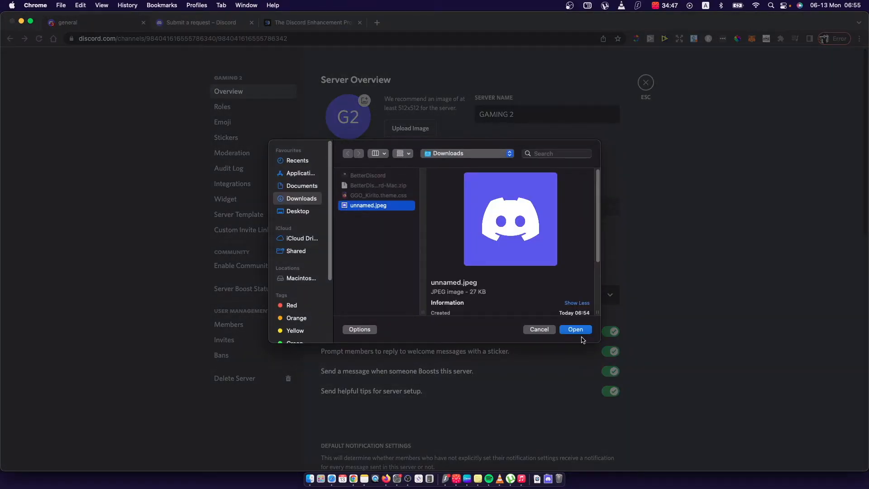
{"action": "left_click", "coordinate": [575, 329]}
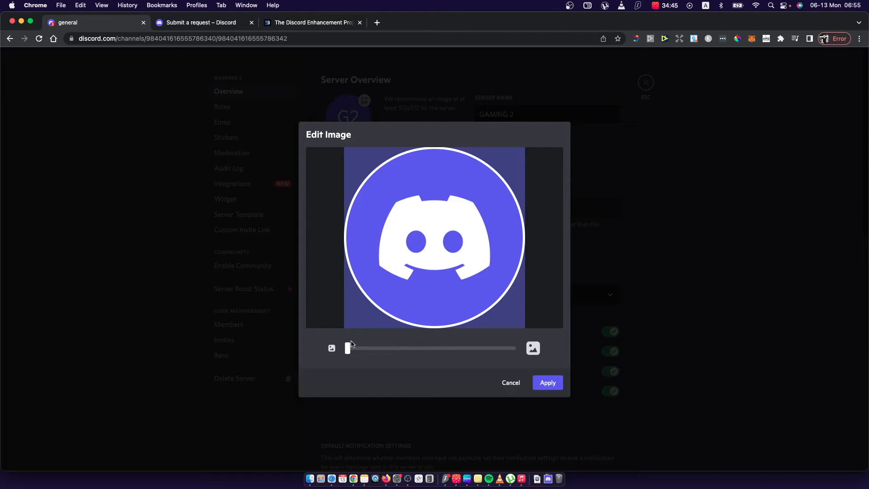
- Zoom the Discord logo in slightly for the icon crop and apply it
{"action": "left_click_drag", "start_coordinate": [347, 348], "coordinate": [420, 348]}
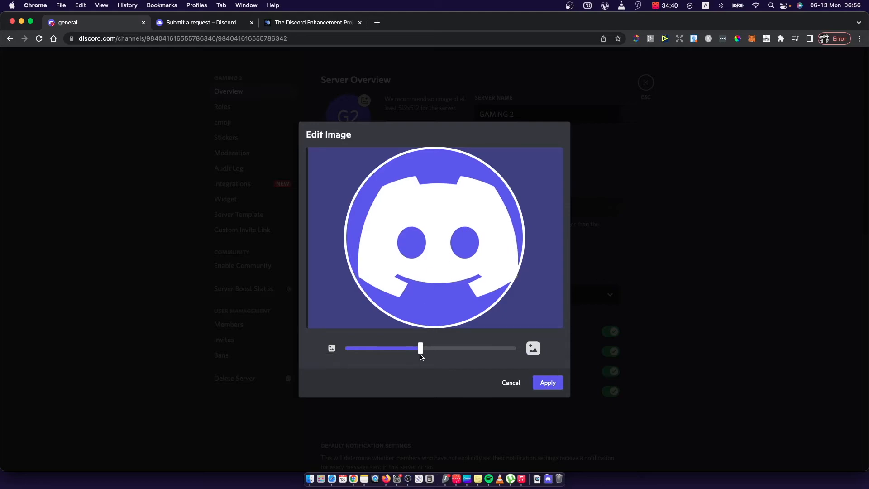
{"action": "left_click_drag", "start_coordinate": [419, 347], "coordinate": [397, 347]}
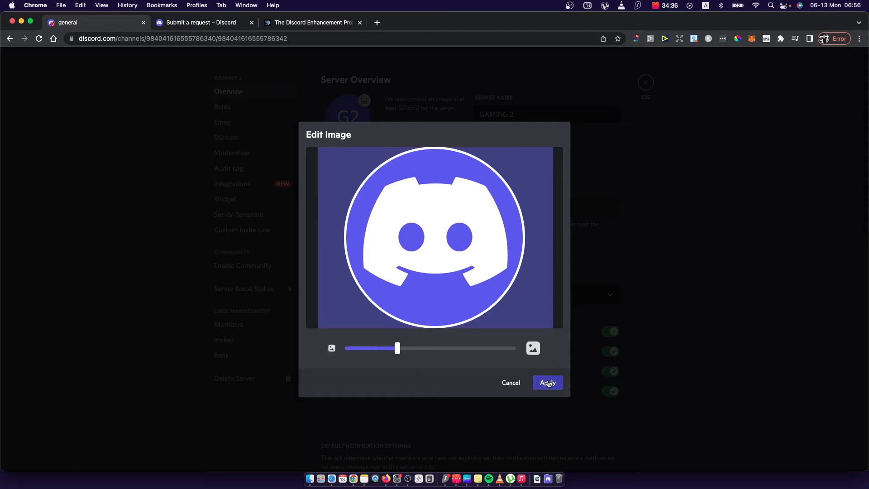
{"action": "left_click", "coordinate": [547, 382]}
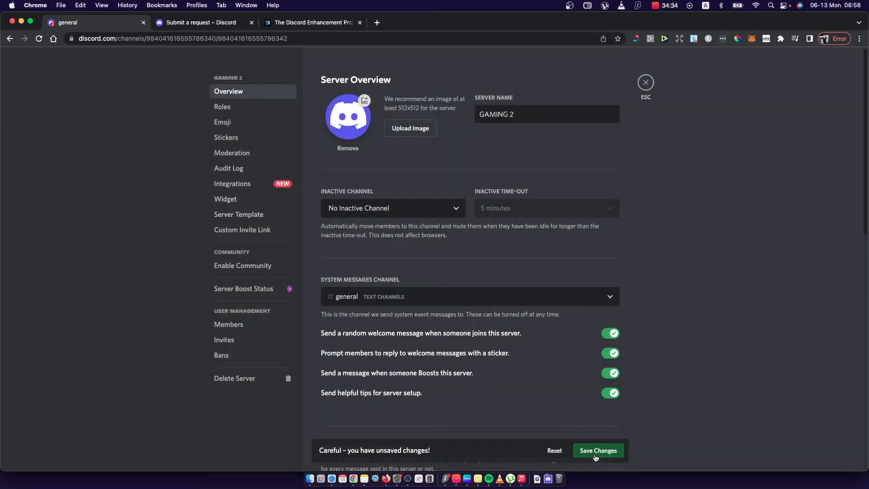
- Save the new Discord logo icon and close Server Settings
{"action": "left_click", "coordinate": [598, 450]}
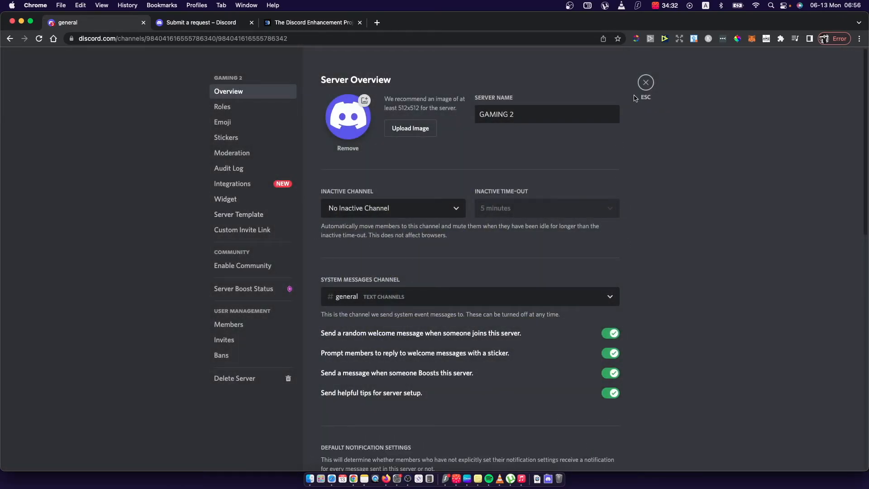
{"action": "left_click", "coordinate": [646, 82]}
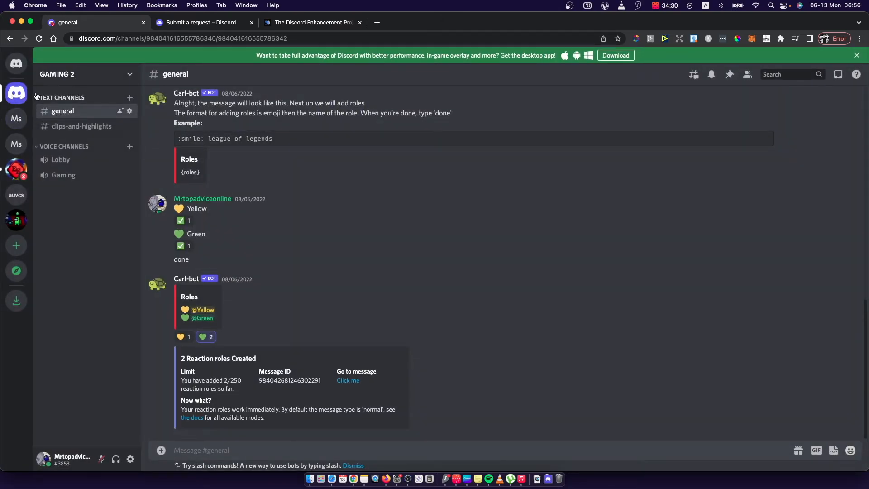